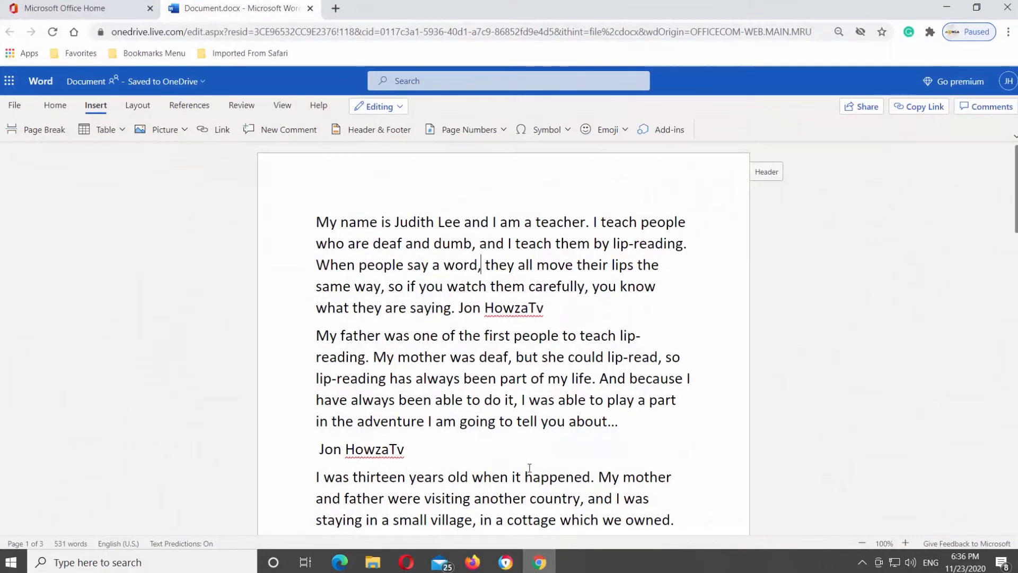
pyautogui.moveTo(309, 228)
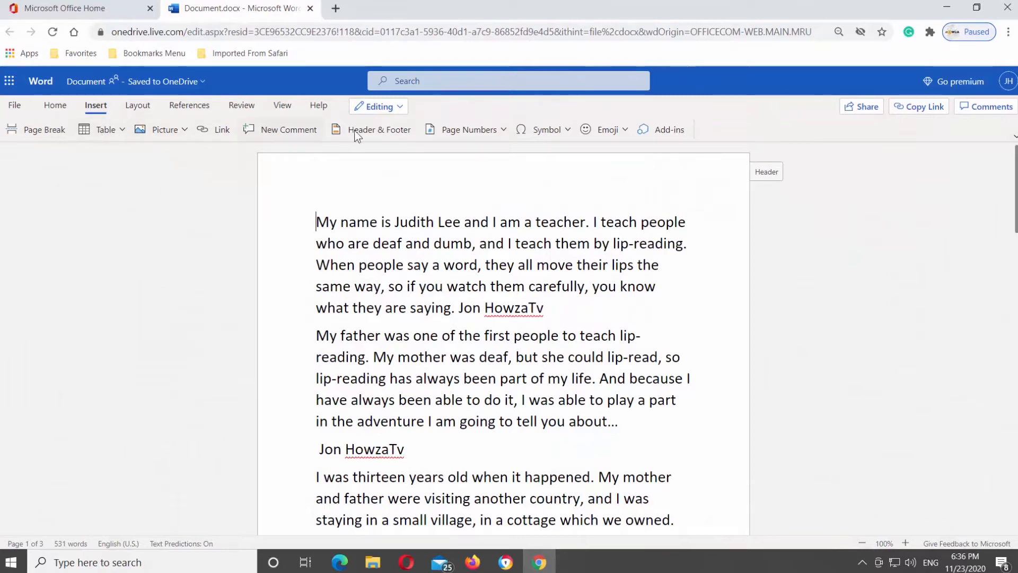
# Step: Open the Page Numbers layout gallery on the Insert tab
pyautogui.click(466, 129)
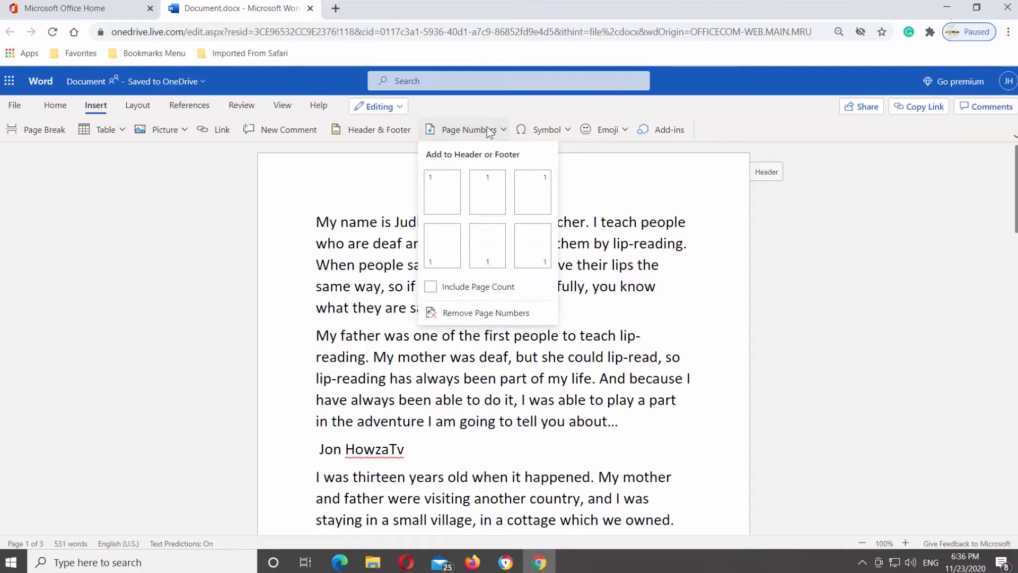
pyautogui.moveTo(454, 192)
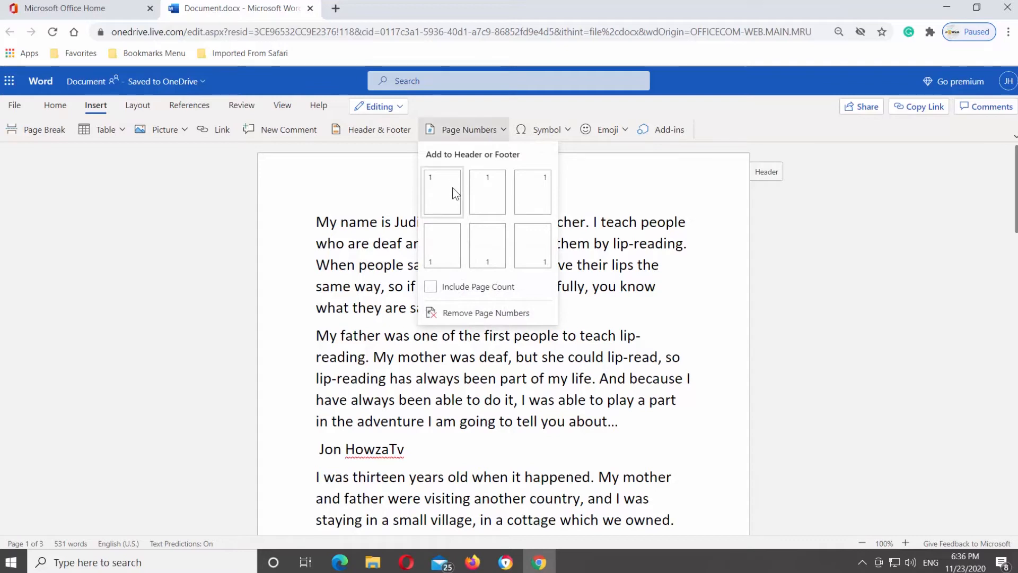
pyautogui.moveTo(531, 191)
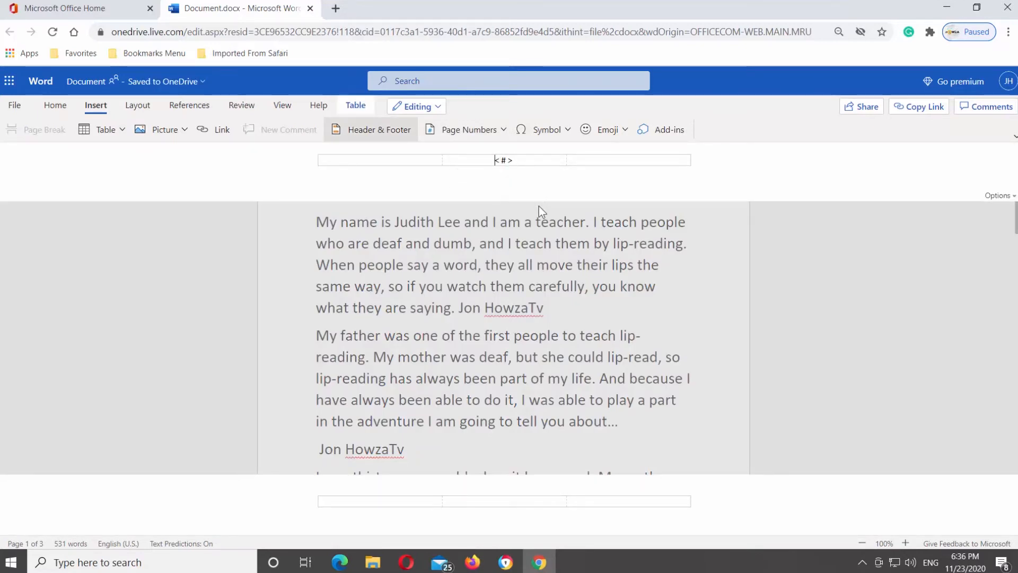
# Step: Switch to Reading View and scroll through the pages to check the header numbers
pyautogui.click(282, 105)
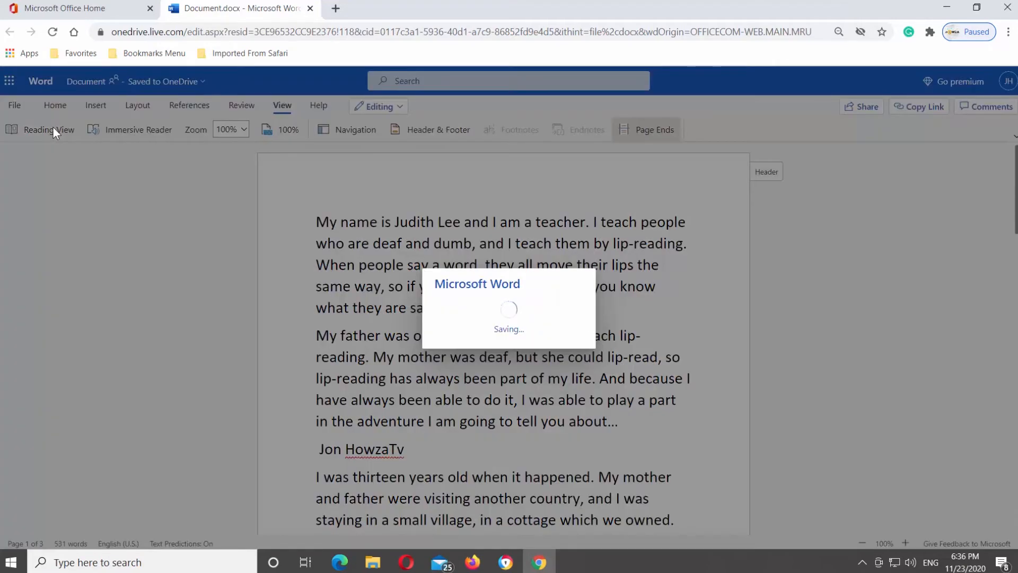
pyautogui.click(48, 130)
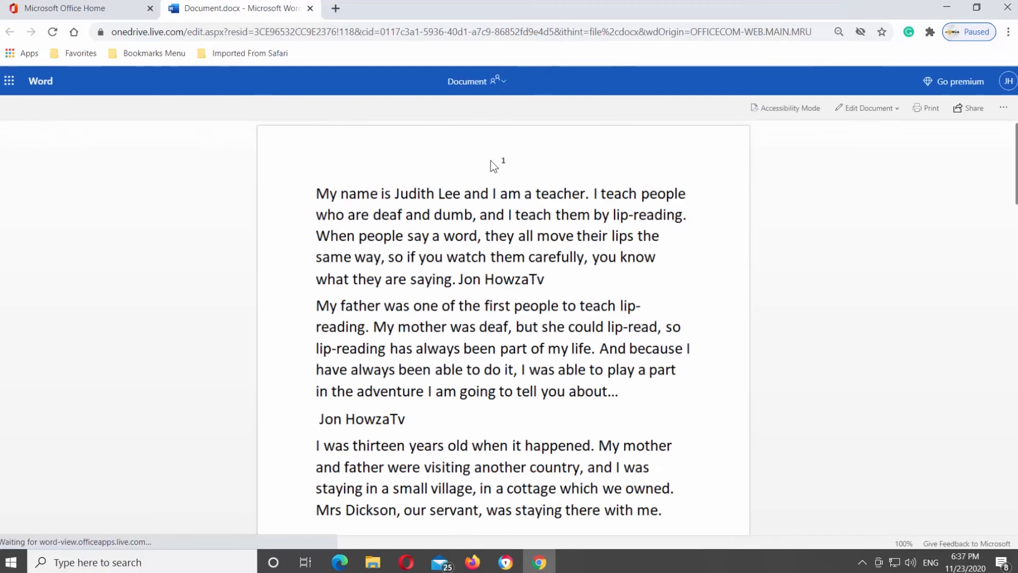
pyautogui.scroll(-3)
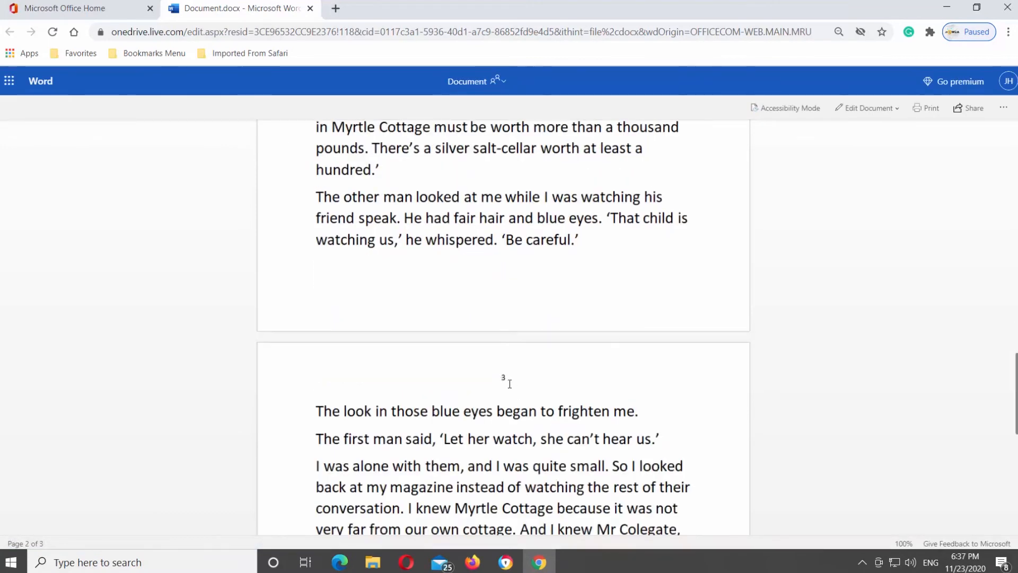
# Step: Return the document to editing mode in the browser
pyautogui.click(867, 108)
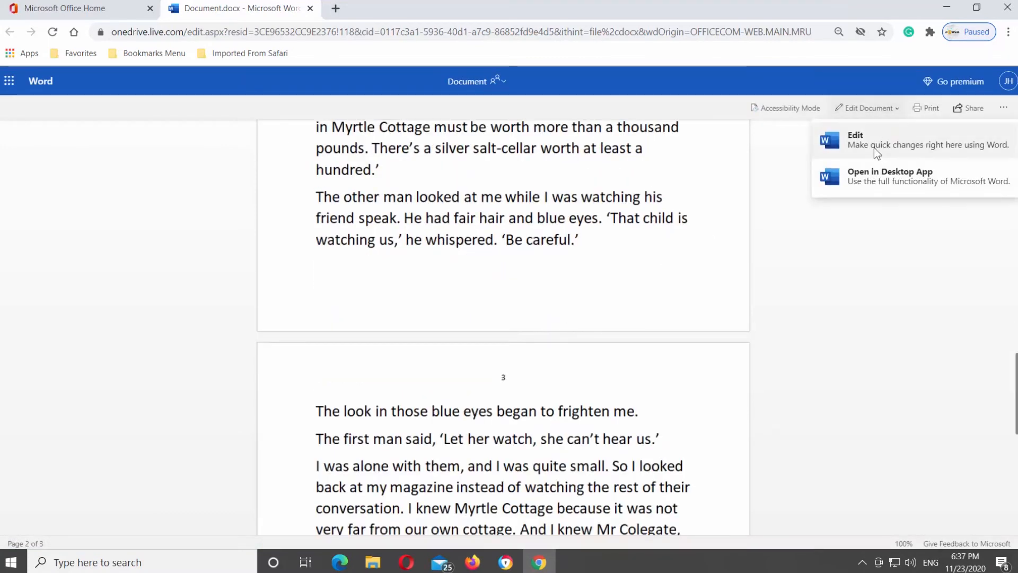
pyautogui.click(854, 144)
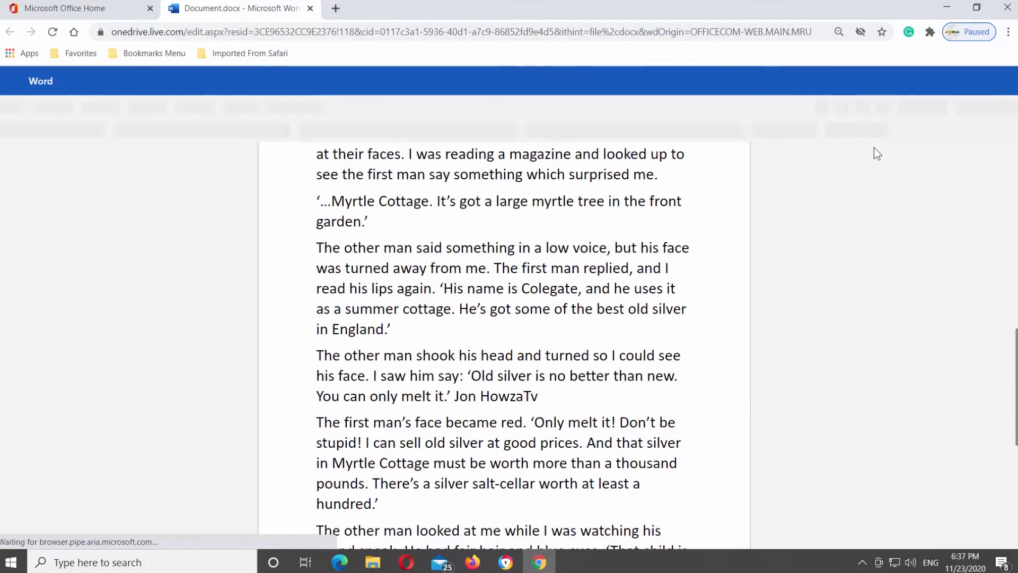
pyautogui.scroll(3)
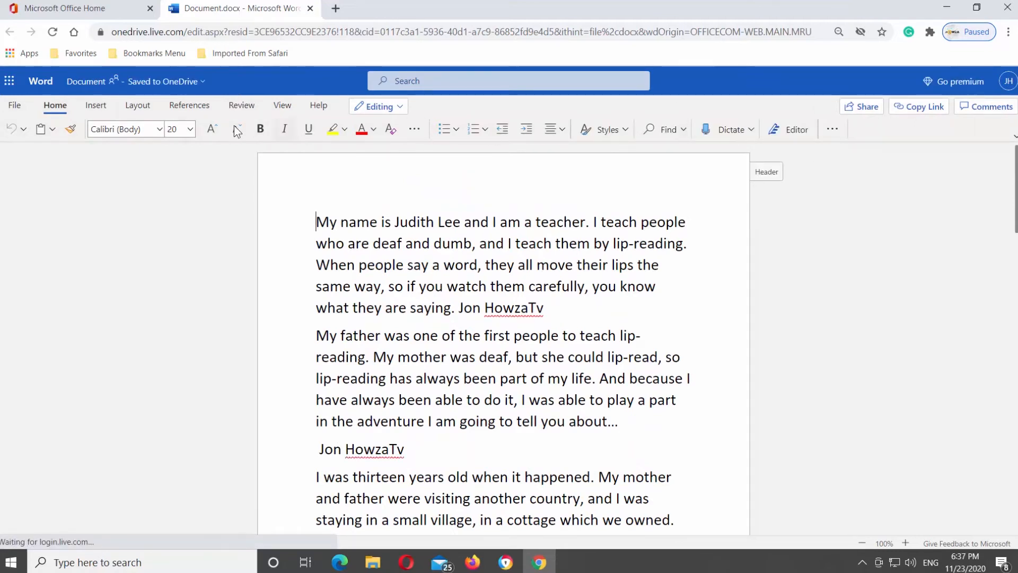
pyautogui.click(95, 105)
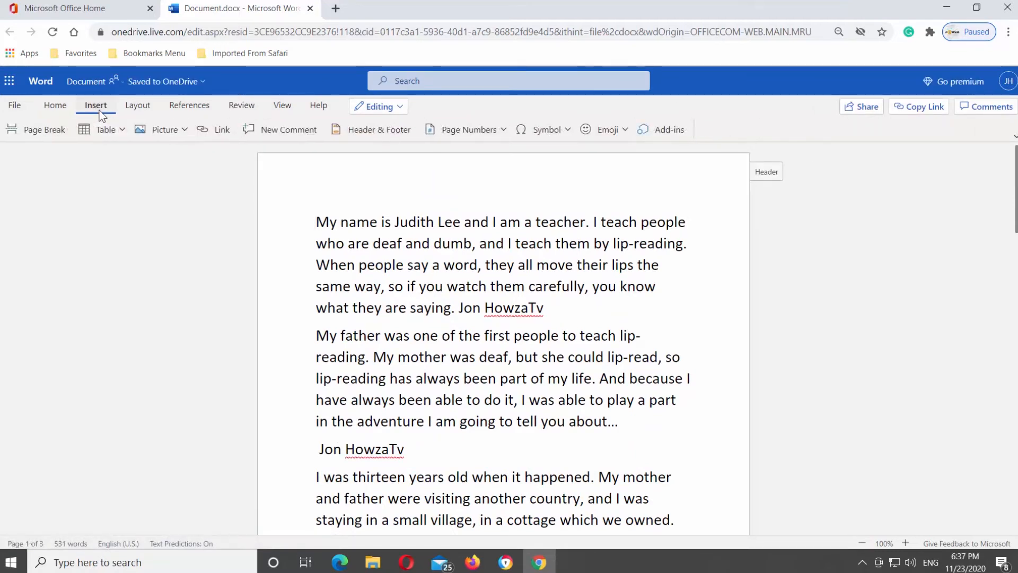
# Step: Add a bottom-left footer page number with total page count ('X of Y'), then return to the body
pyautogui.click(468, 130)
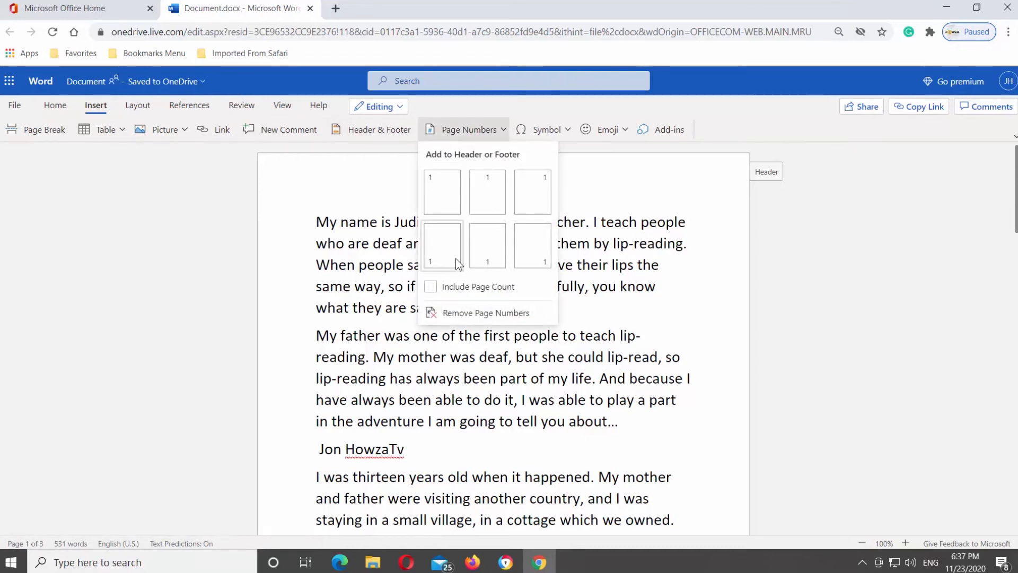
pyautogui.click(431, 286)
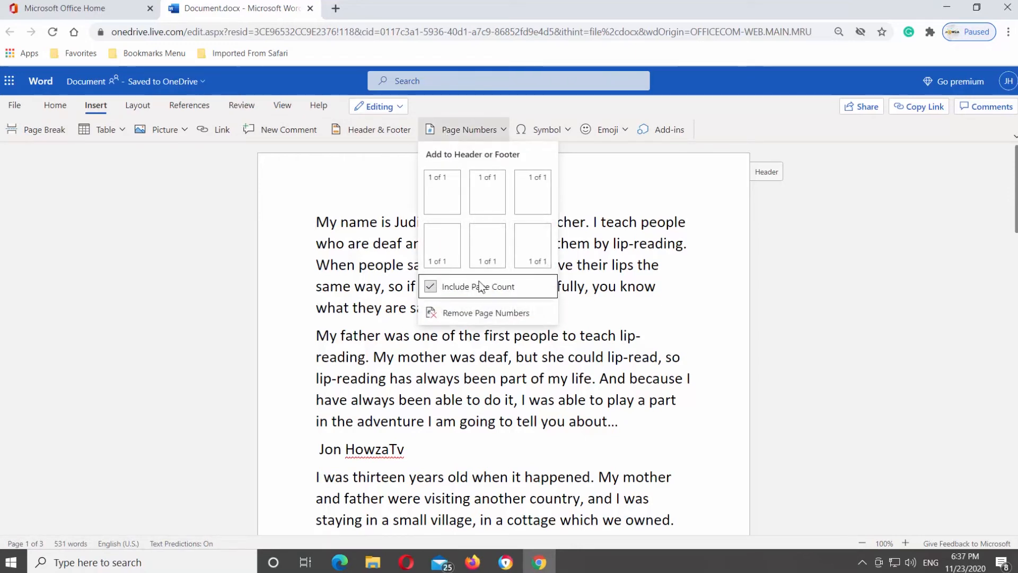
pyautogui.moveTo(442, 245)
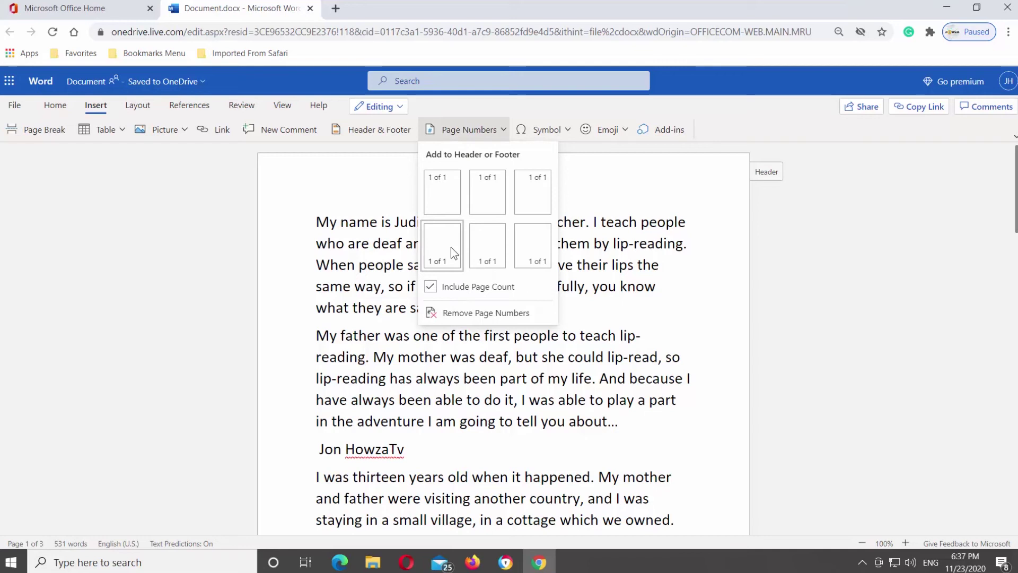
pyautogui.click(441, 245)
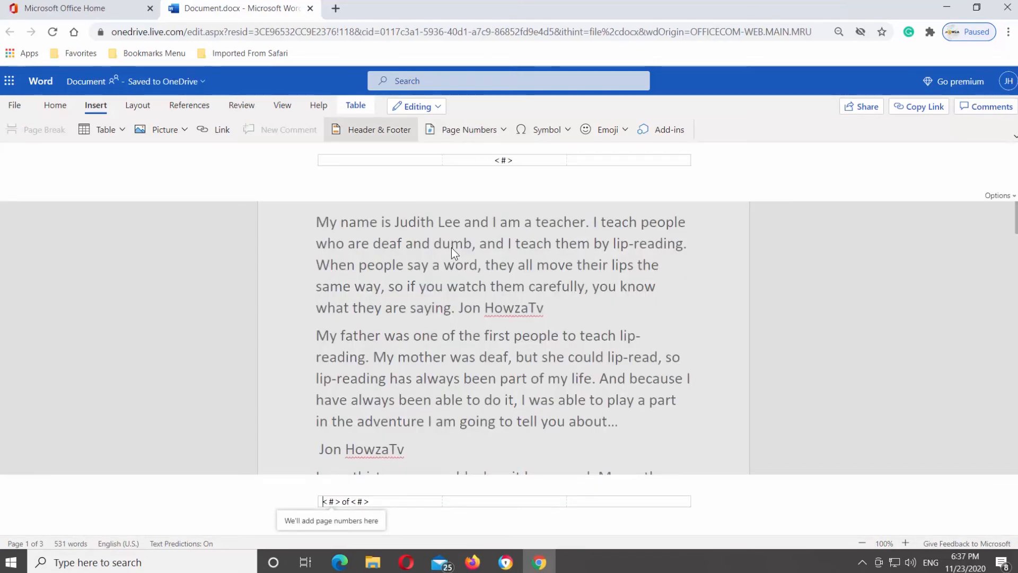
pyautogui.click(518, 159)
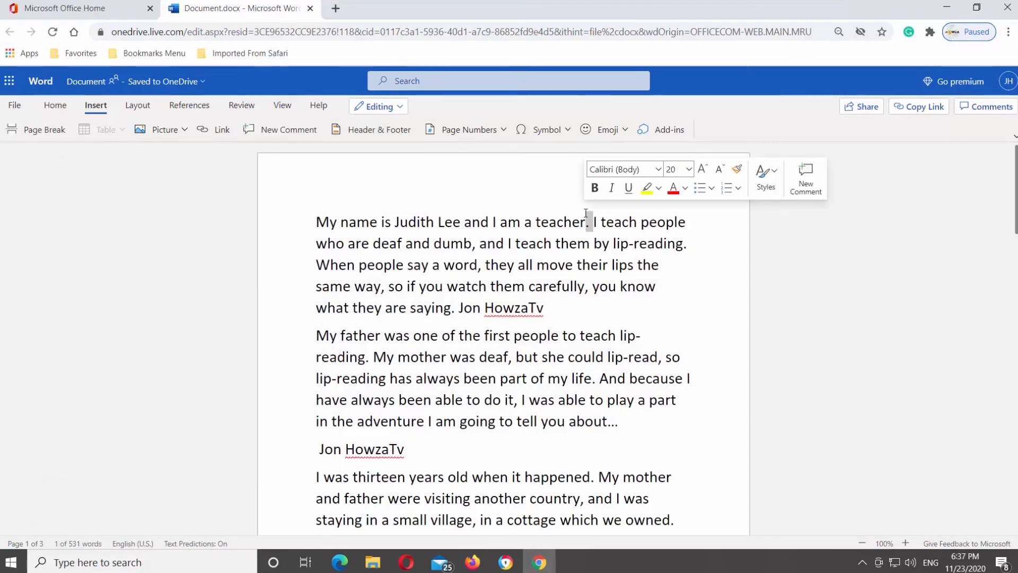
# Step: Switch to Reading View and scroll down to page 2 of 3
pyautogui.click(281, 105)
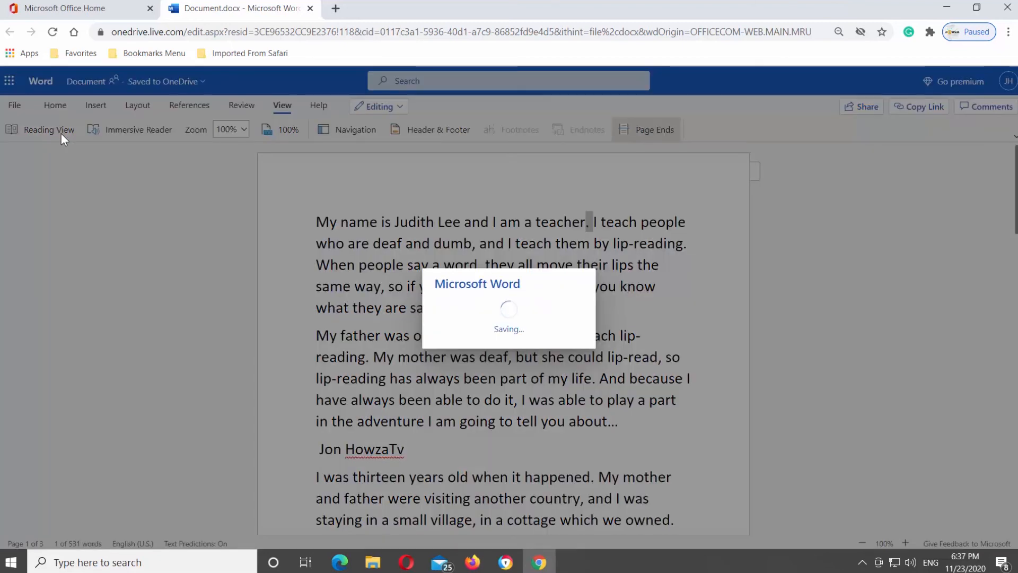
pyautogui.click(49, 129)
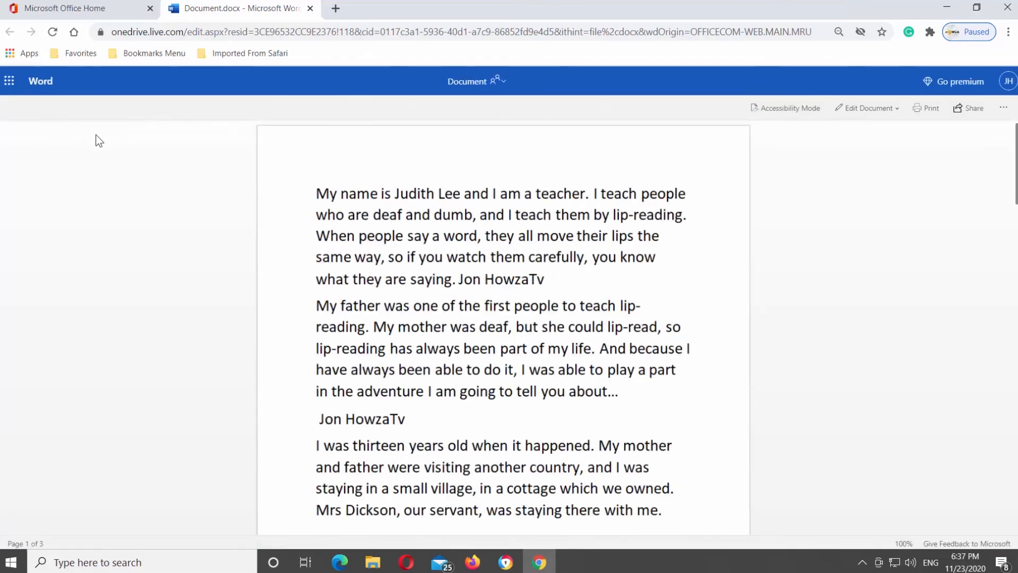
pyautogui.scroll(-3)
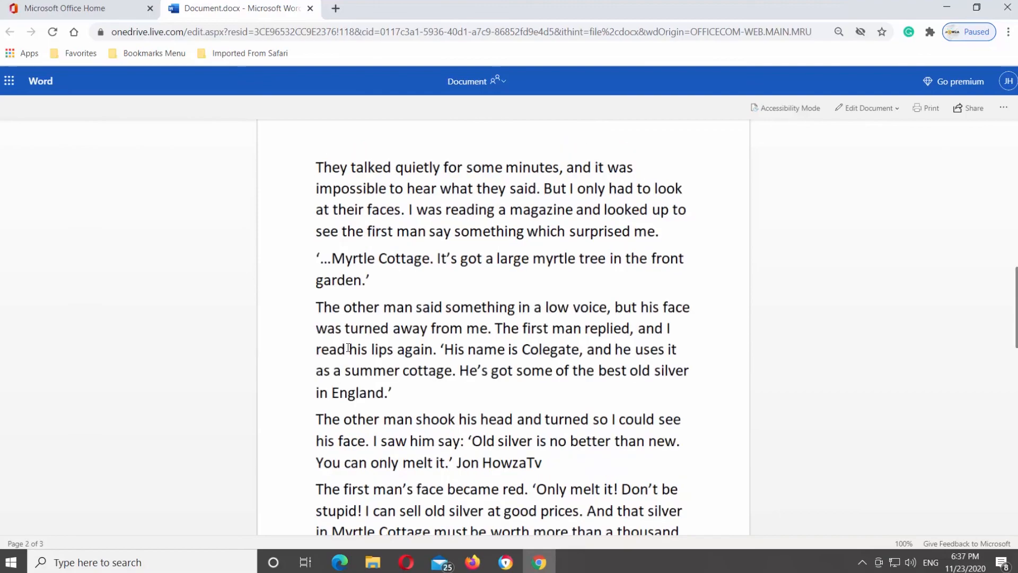